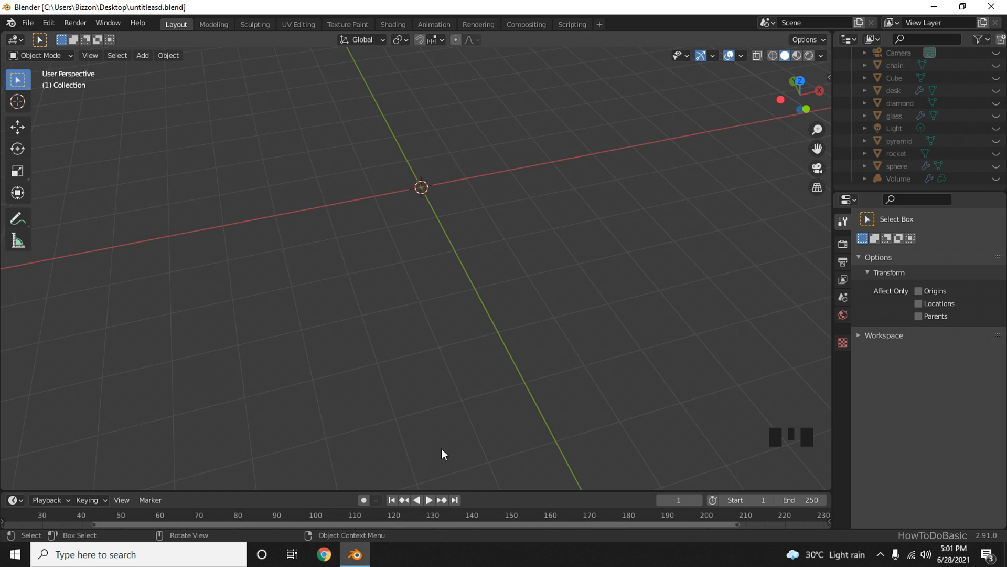
- Add a mesh plane at the scene origin via Shift+A
key("shift+a")
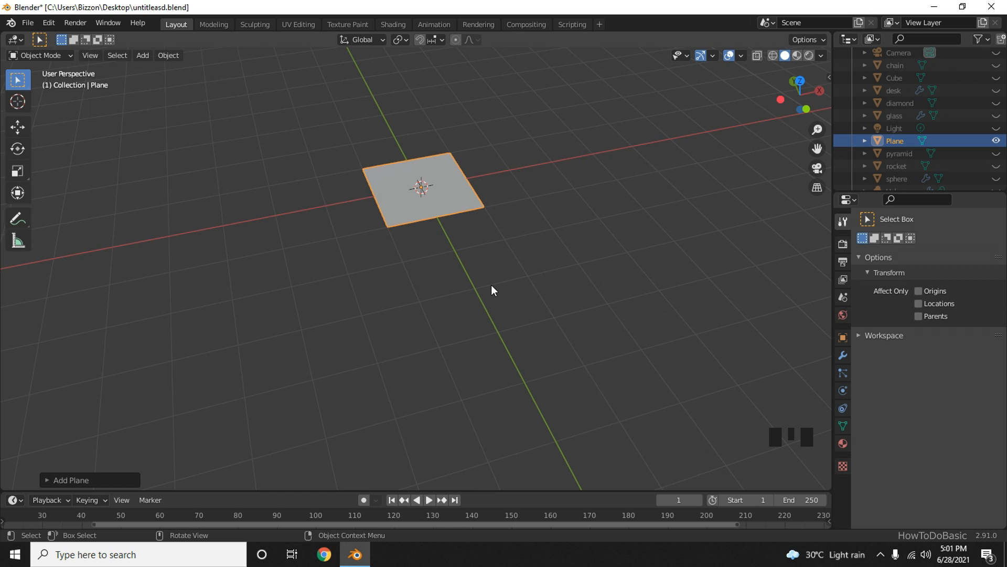
- Set the new plane's size to 10 m in the Add Plane panel
left_click(71, 480)
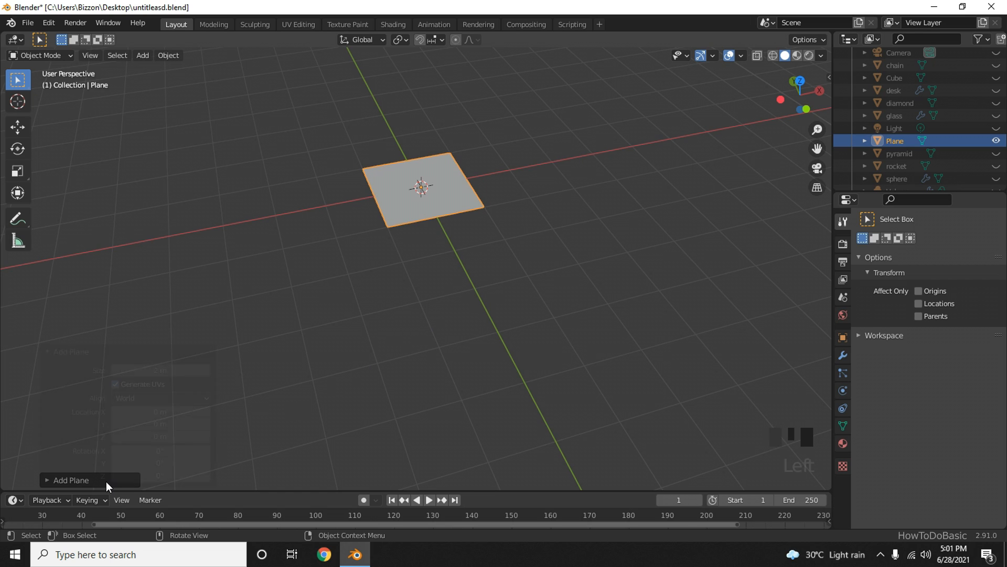
left_click(71, 480)
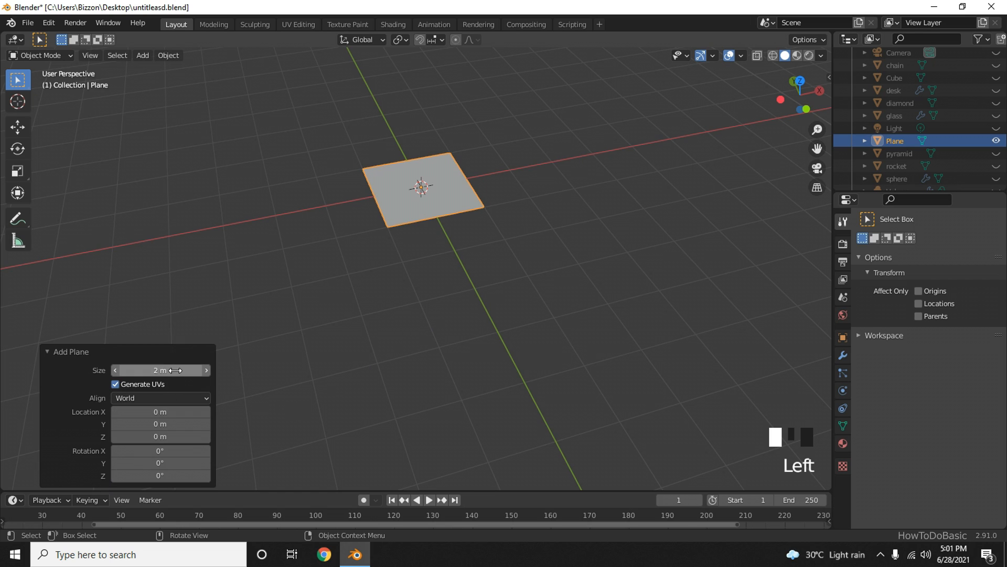
left_click(206, 370)
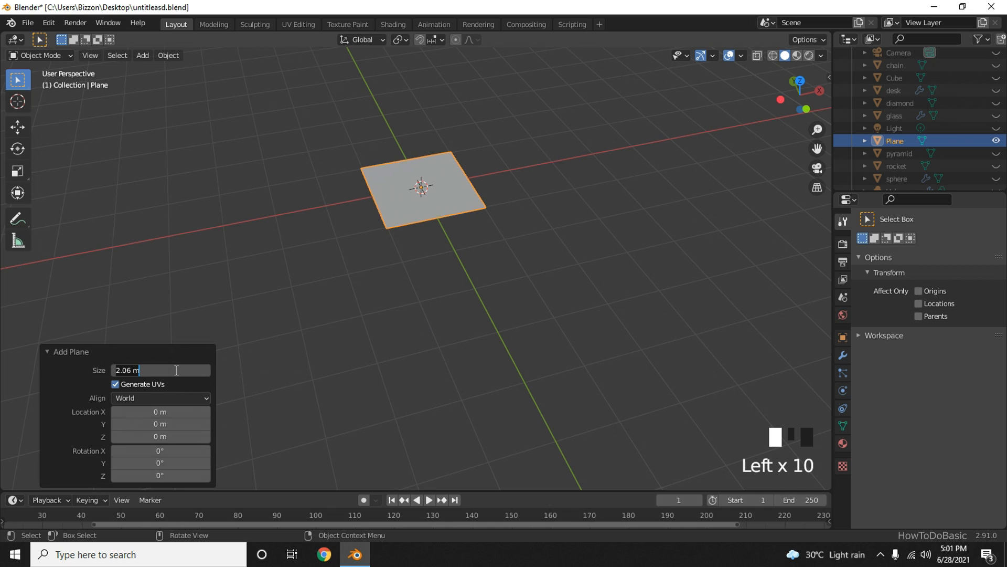
type("10")
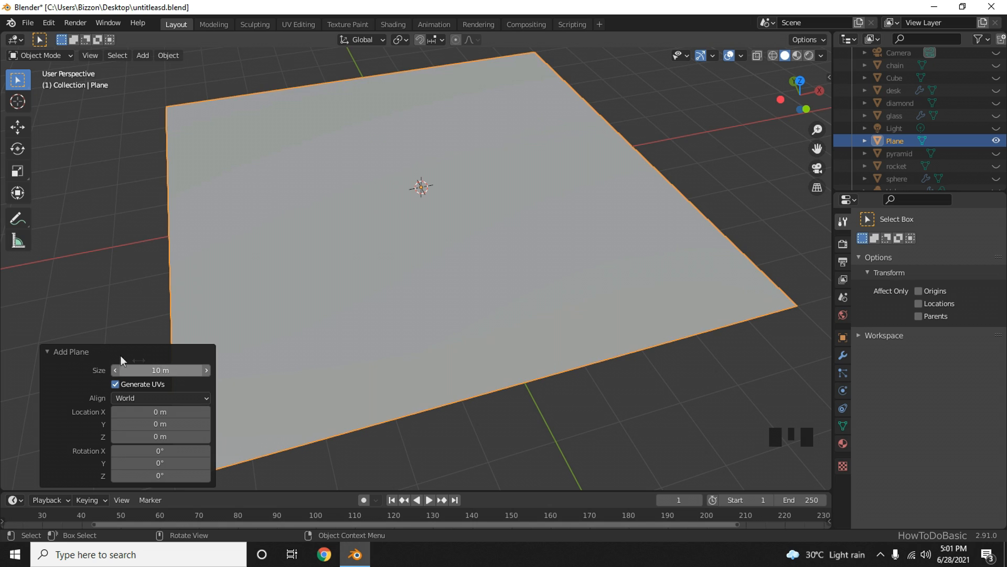
left_click(46, 352)
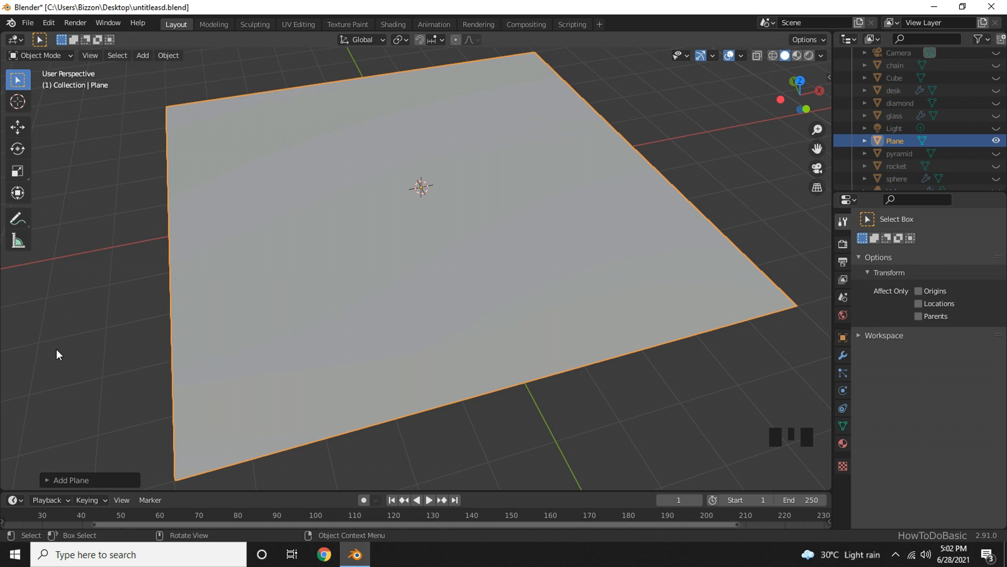
- Enter Edit Mode and subdivide the plane once into four faces
key("Tab")
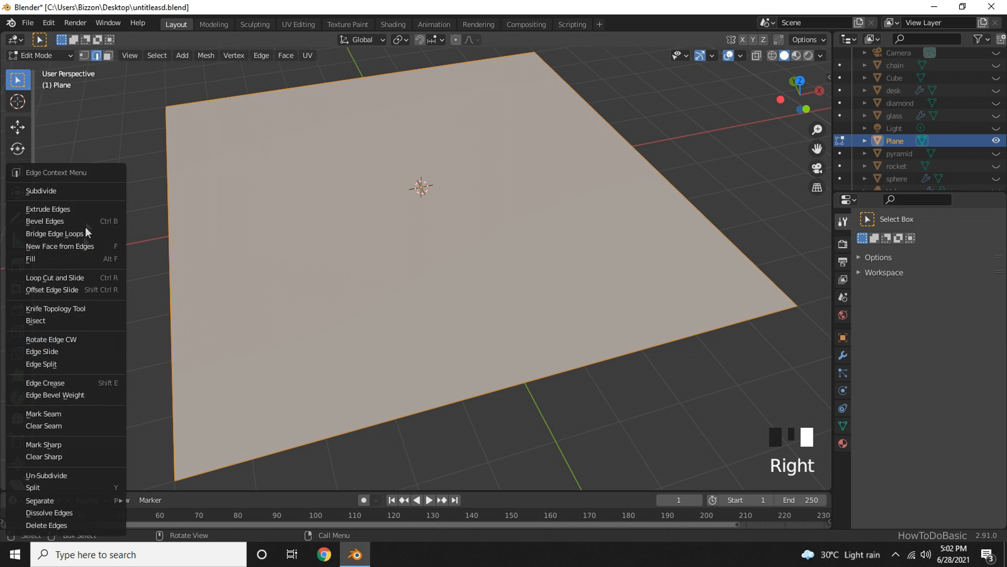
left_click(40, 191)
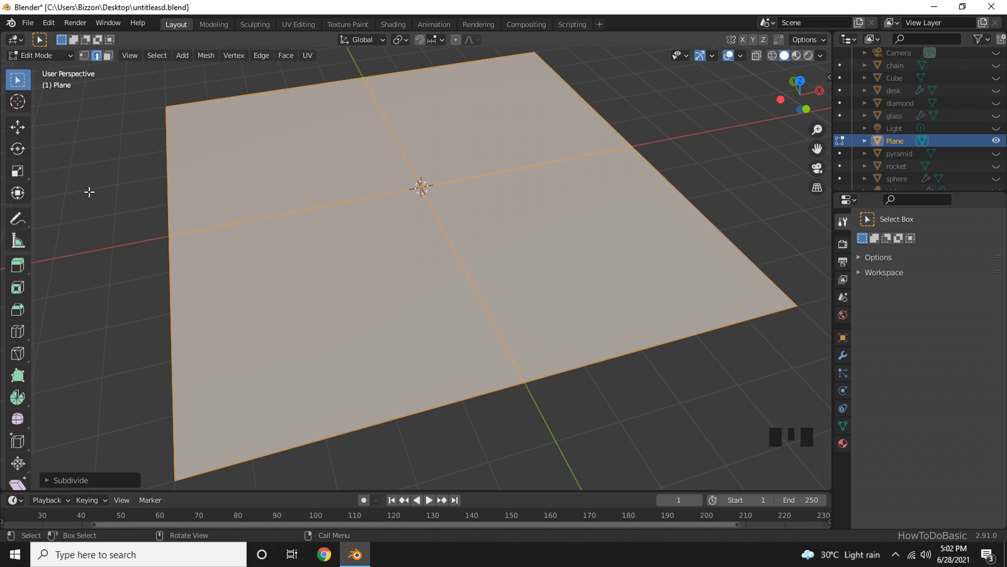
mouse_move(91, 206)
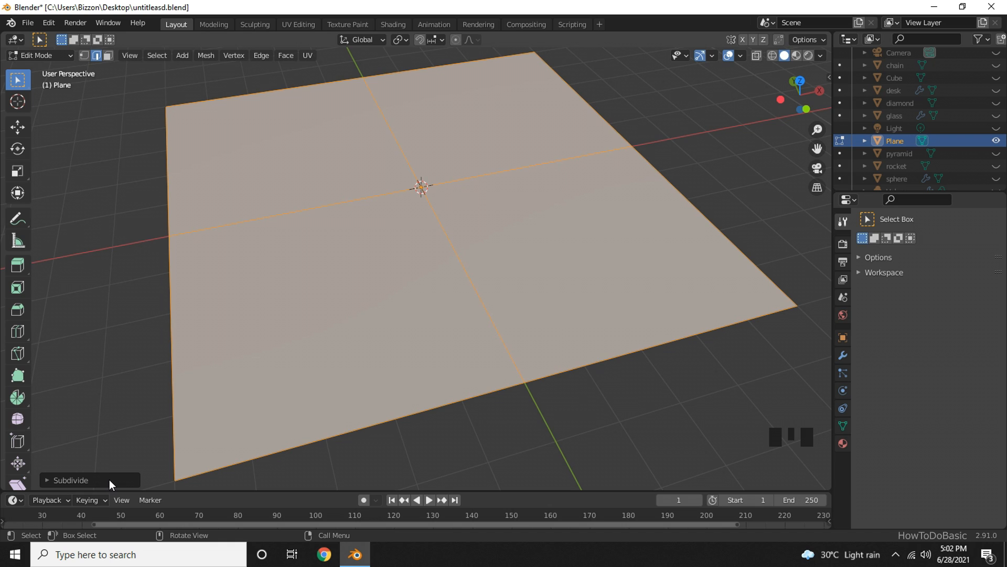
- Set the Subdivide operator's Number of Cuts to 60
left_click(71, 480)
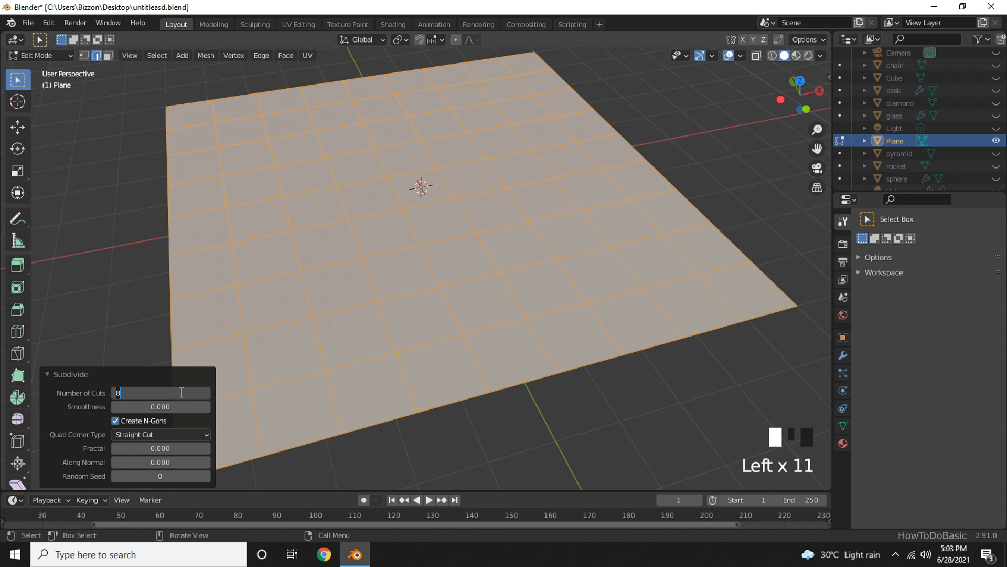
type("60")
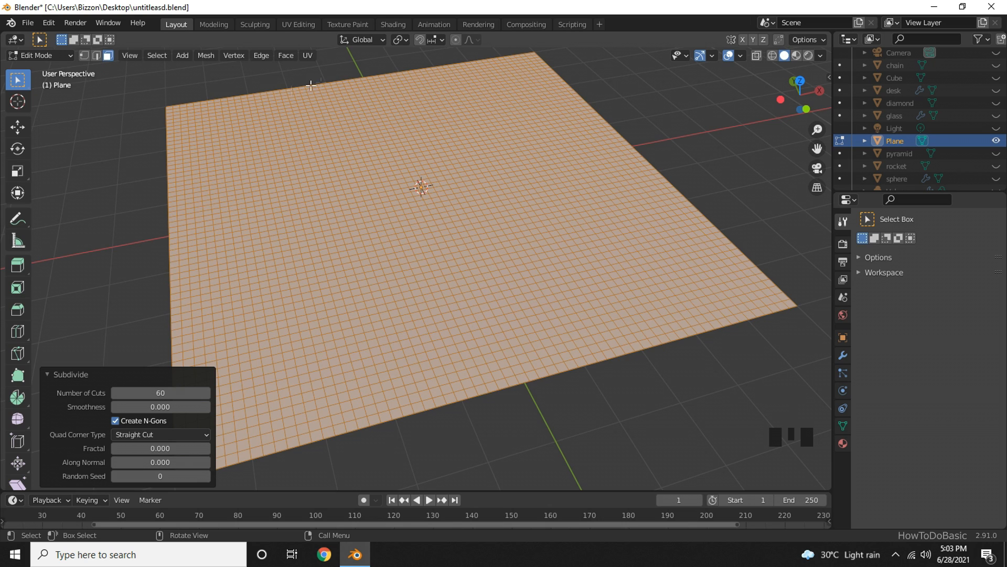
mouse_move(456, 40)
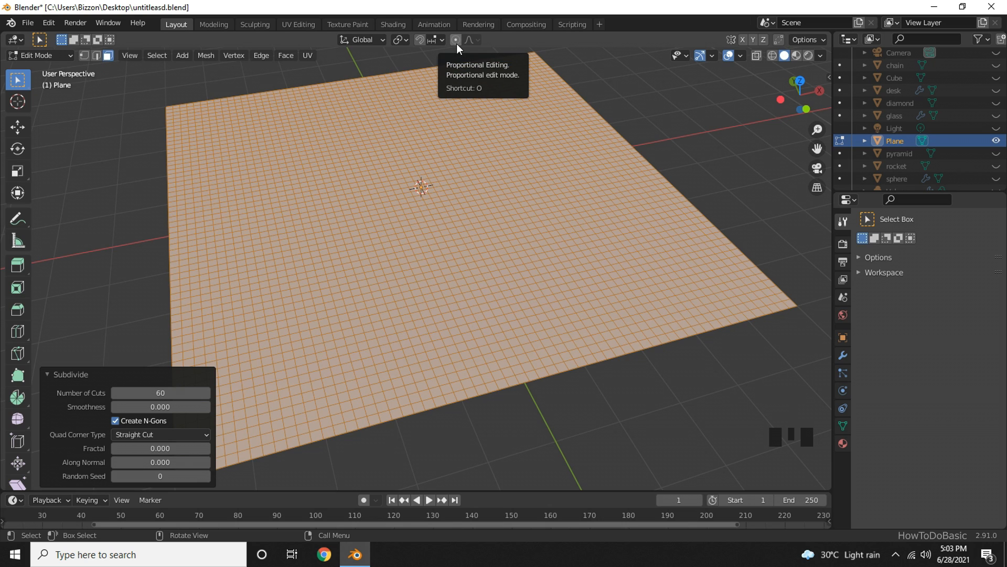
mouse_move(421, 95)
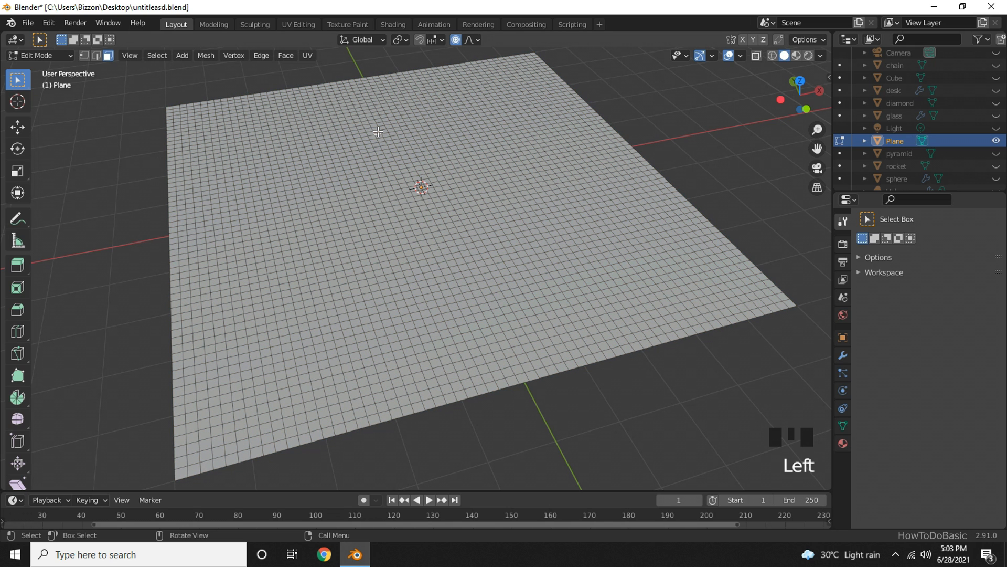
- Start moving a grid vertex with proportional editing enabled
key("g")
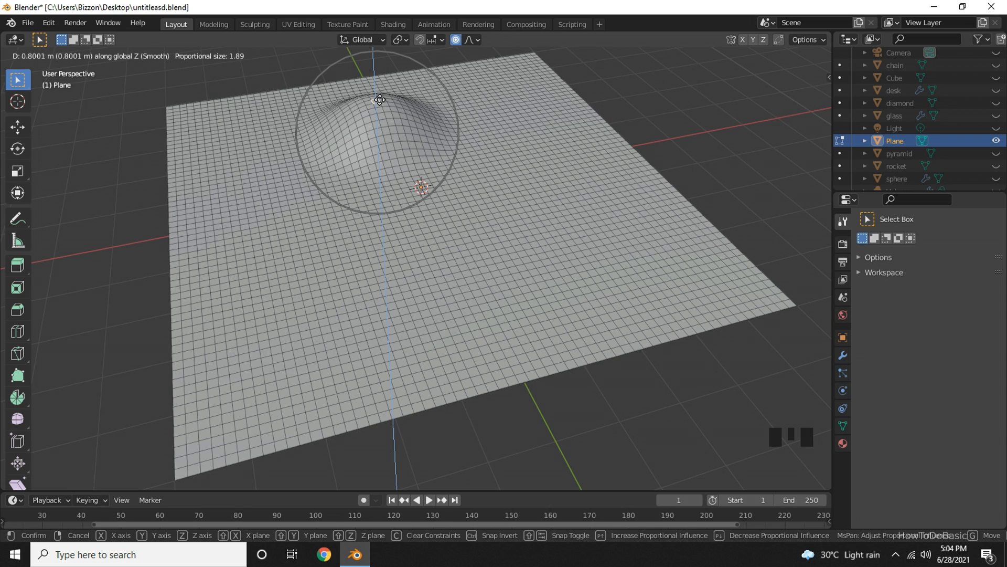
- Confirm the vertex move, leaving a smooth hill near the far edge
left_click(379, 100)
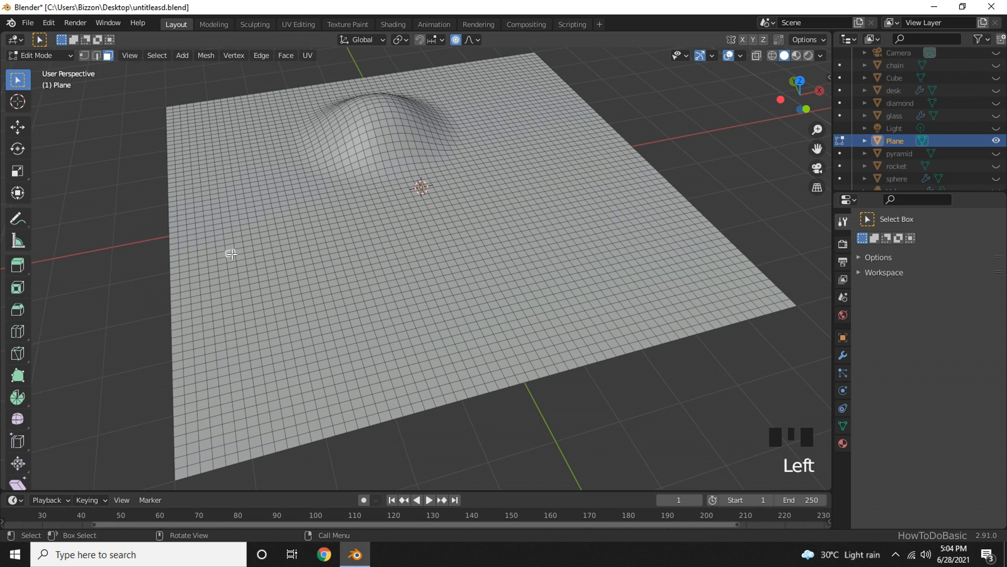
- Lift a left-side vertex about 0.83 m and adjust the proportional falloff size
key("g")
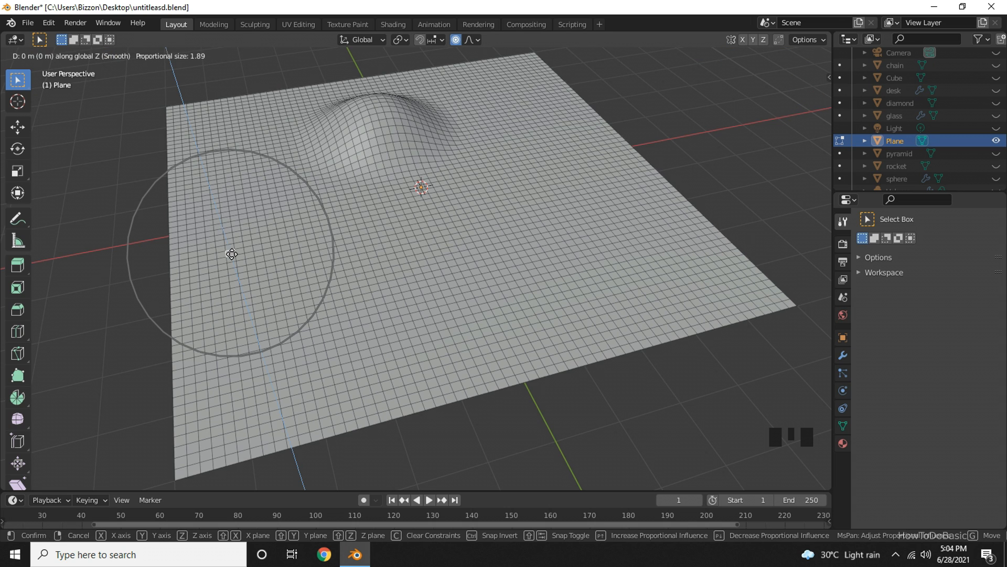
left_click_drag(232, 254, 231, 215)
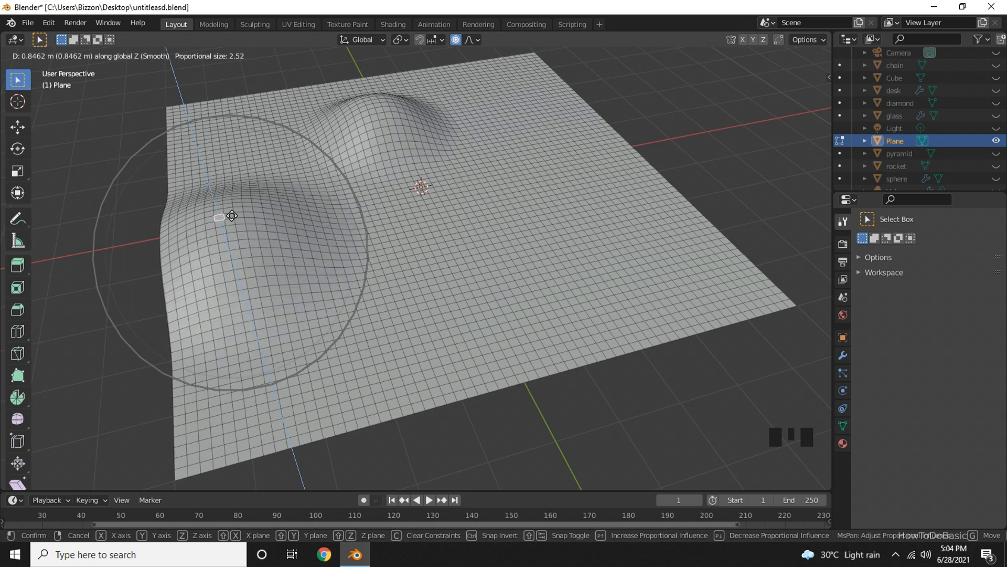
scroll("down", 3)
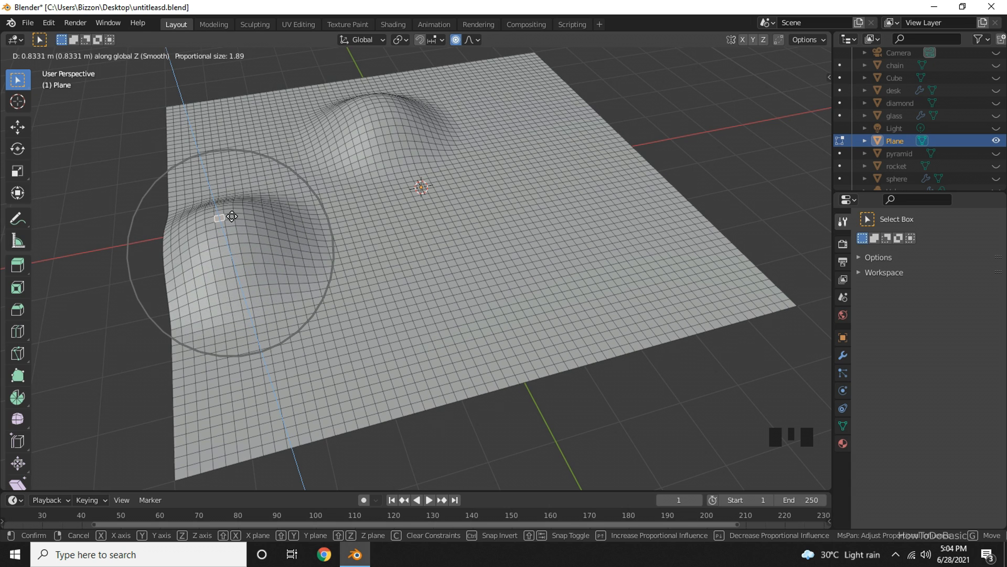